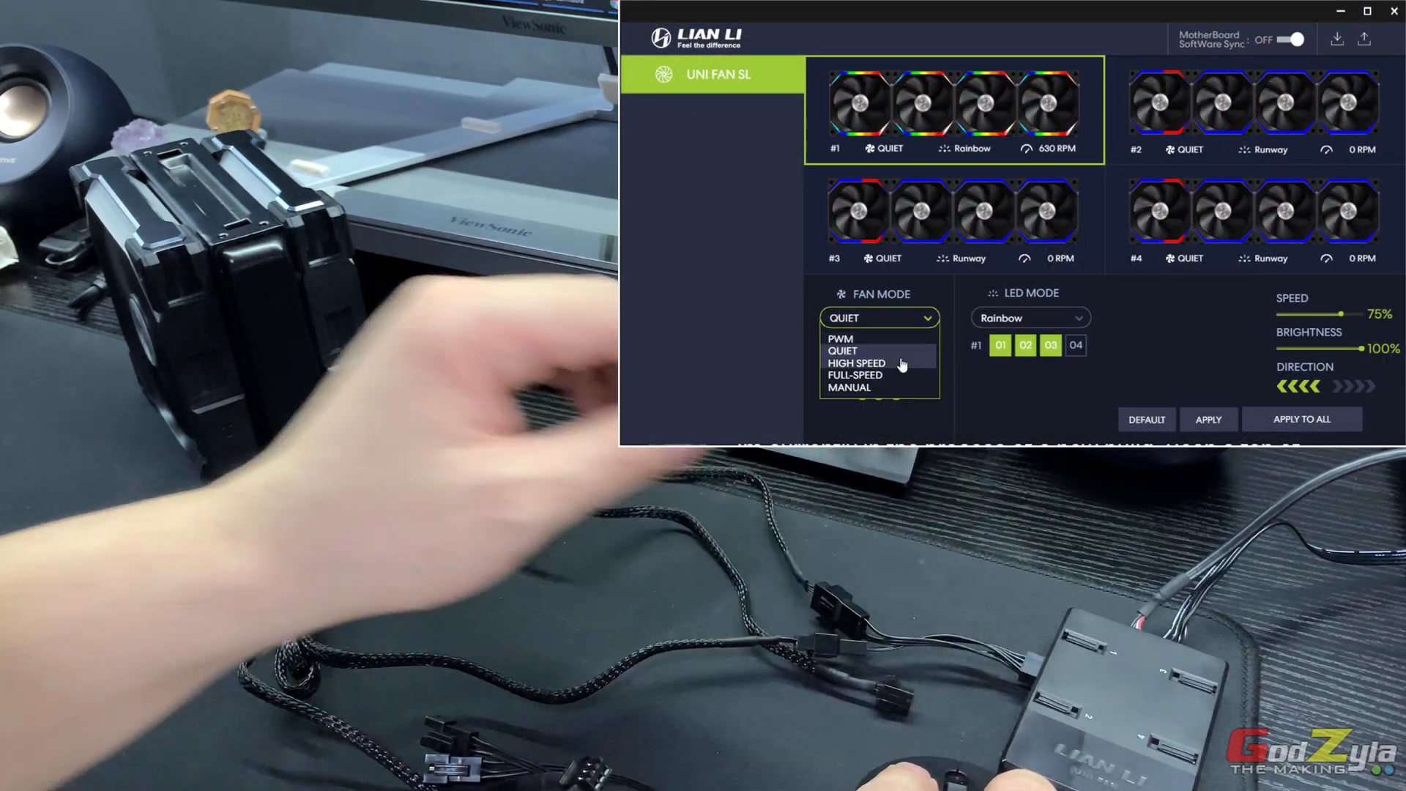
- Set group 1's fan mode to HIGH SPEED and apply it to all four UNI FAN SL groups
click(857, 362)
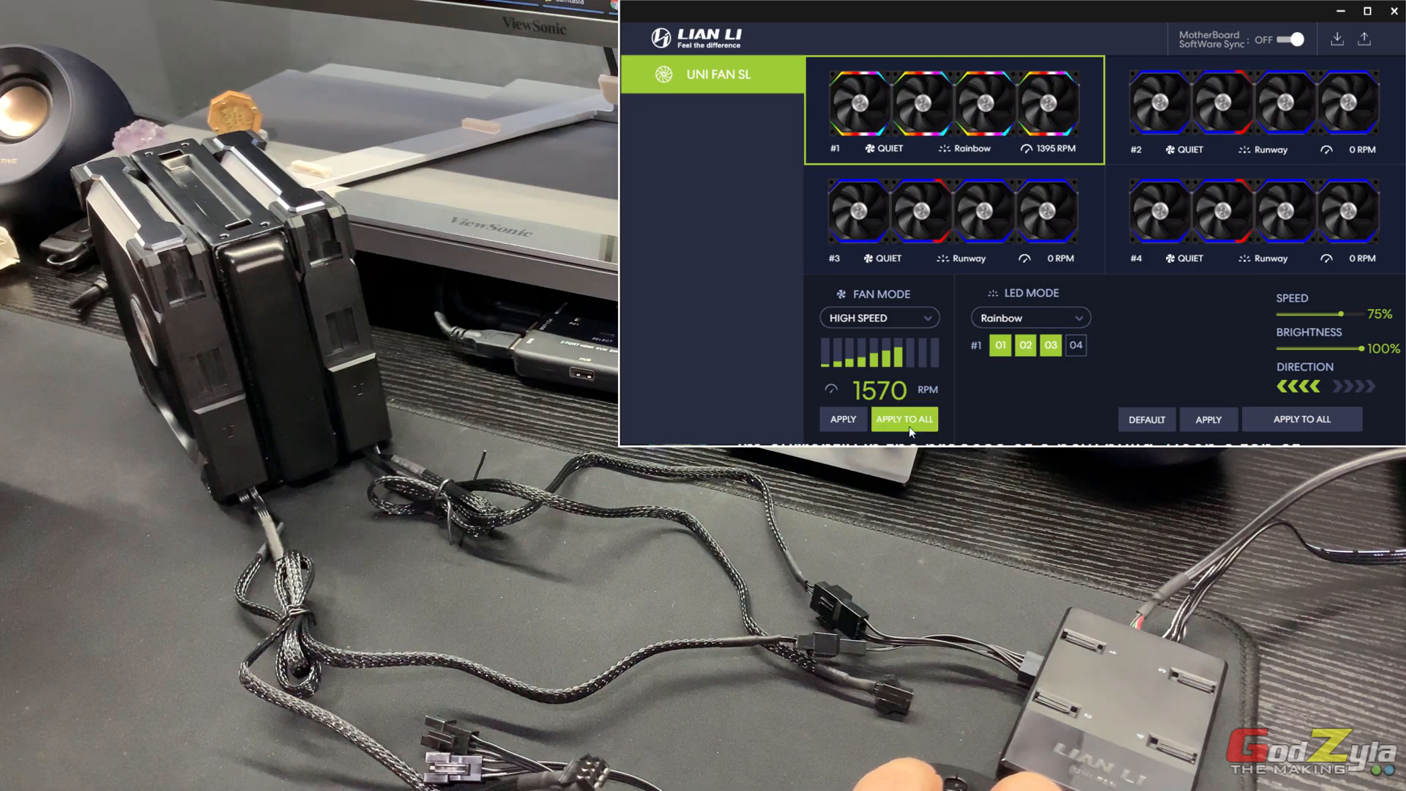
click(903, 419)
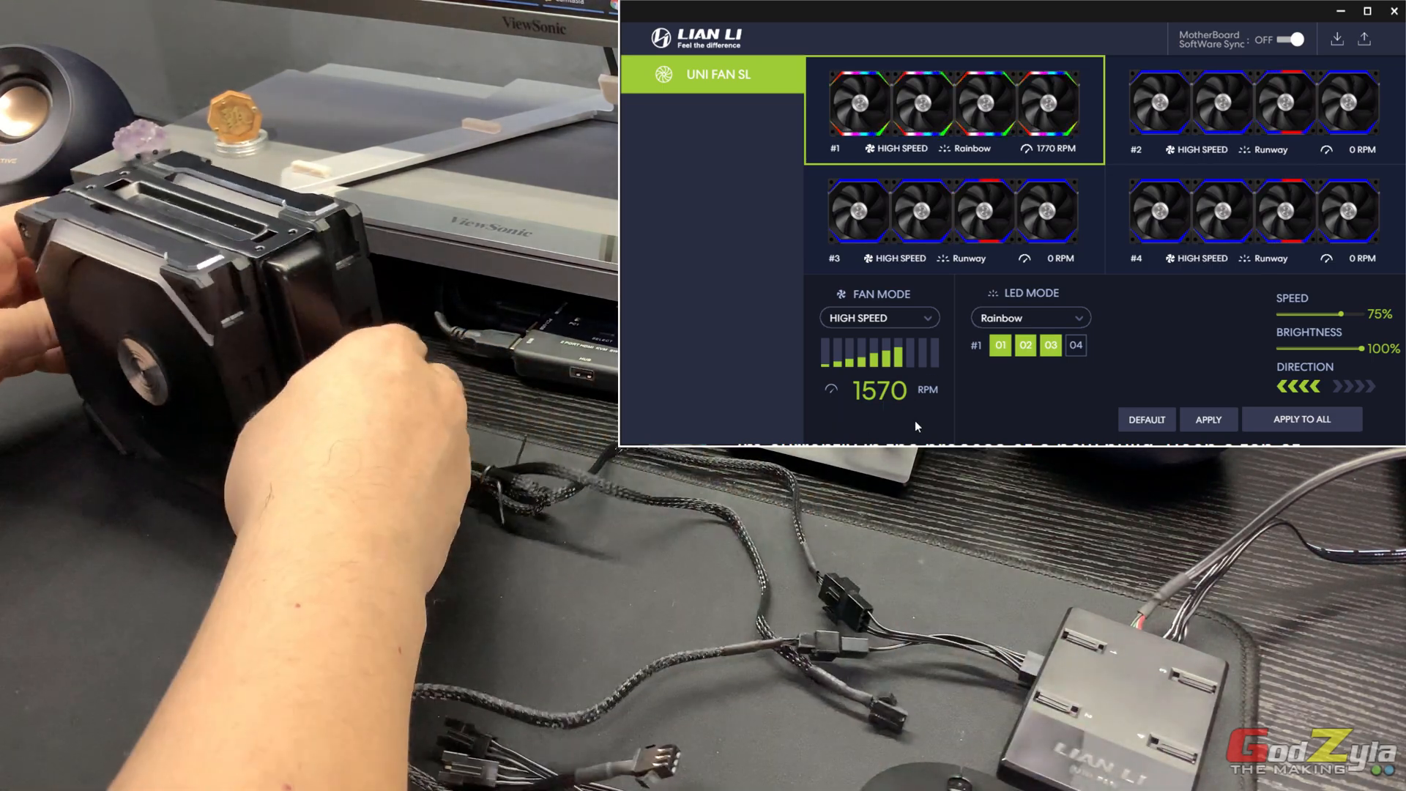